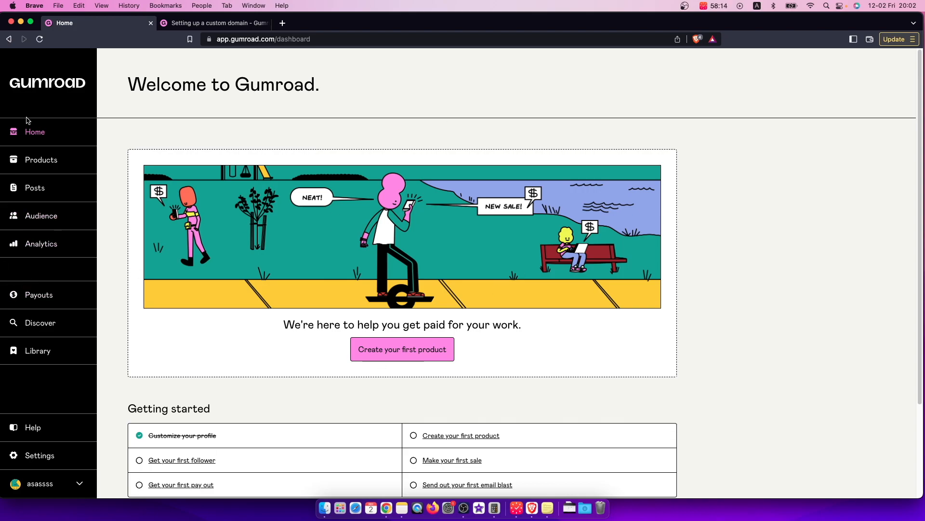
mouse_move(139, 230)
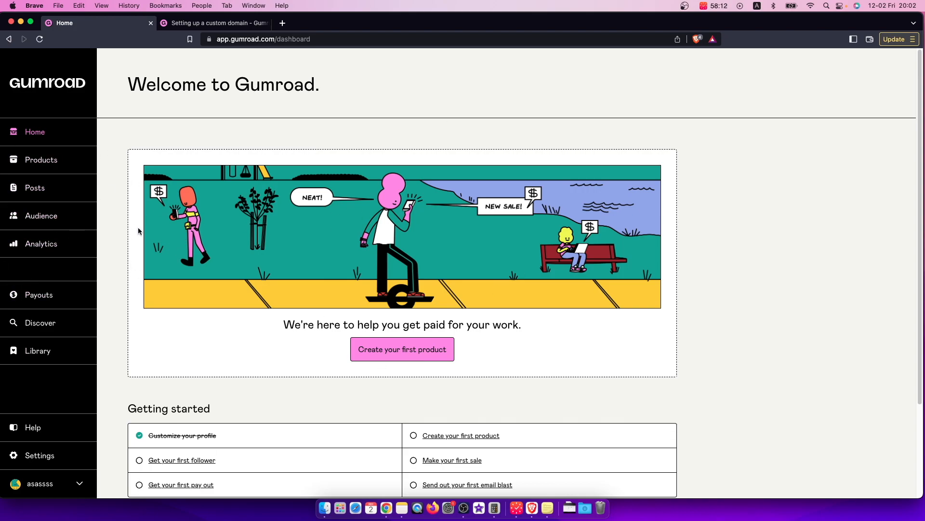
mouse_move(233, 274)
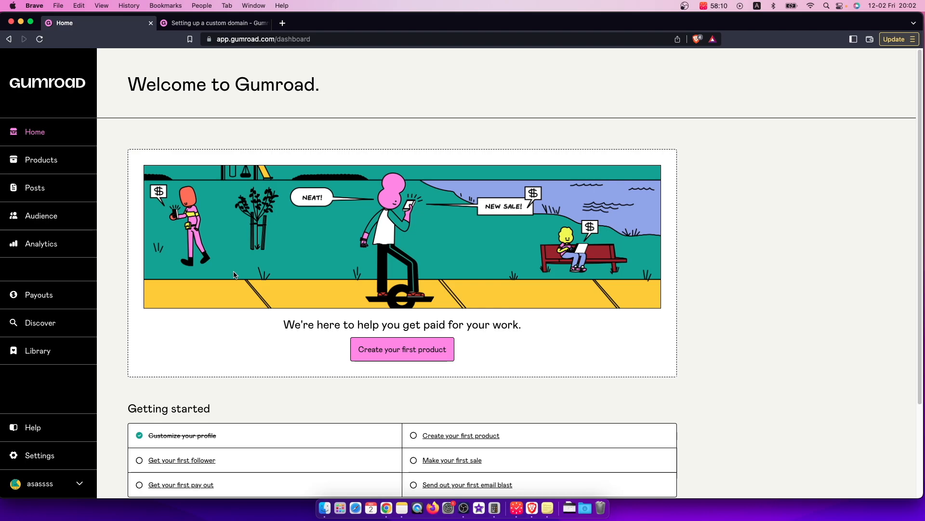
mouse_move(345, 229)
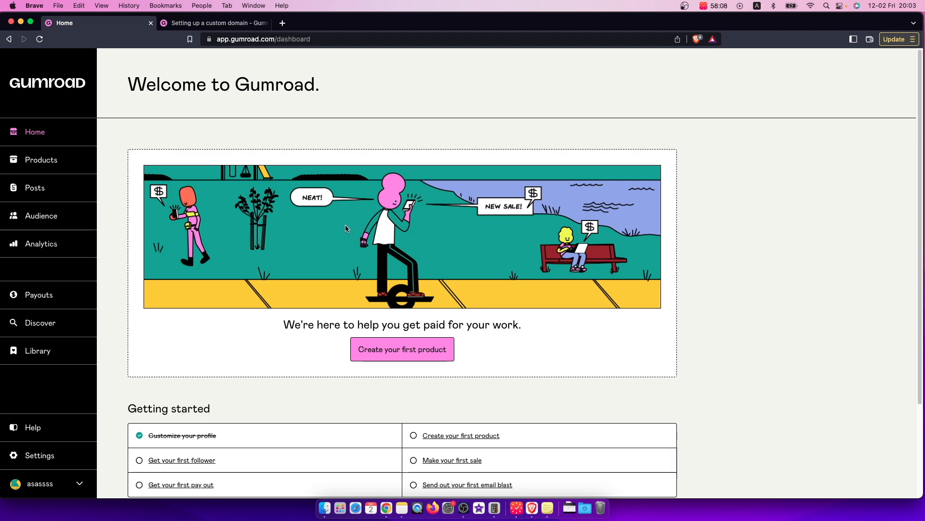
mouse_move(578, 362)
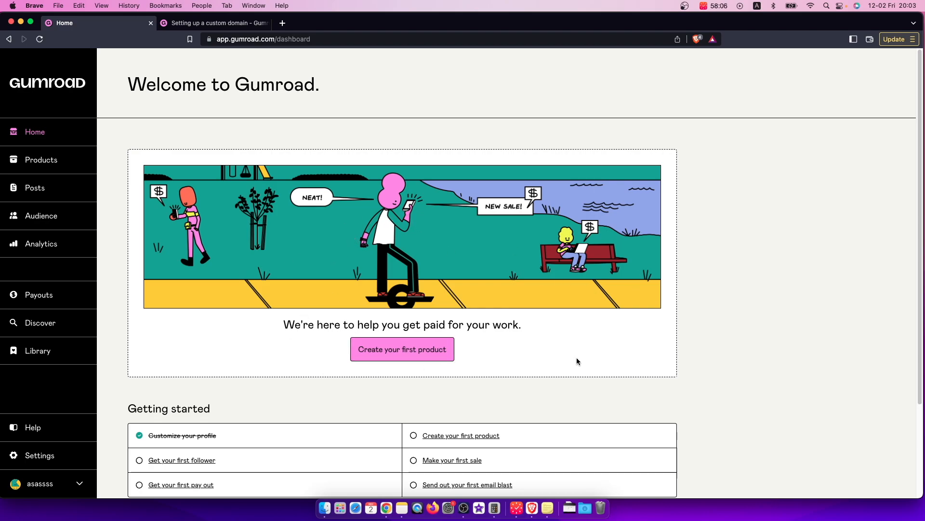
mouse_move(667, 363)
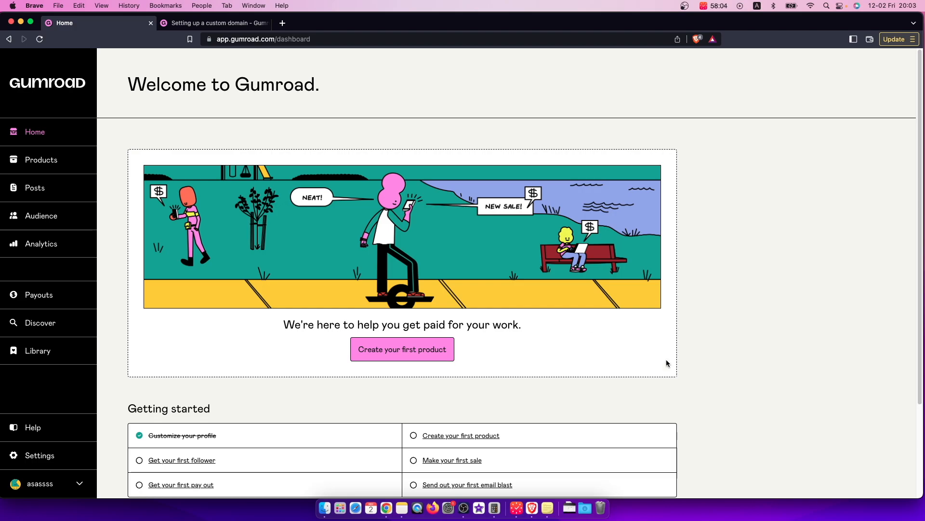
mouse_move(439, 120)
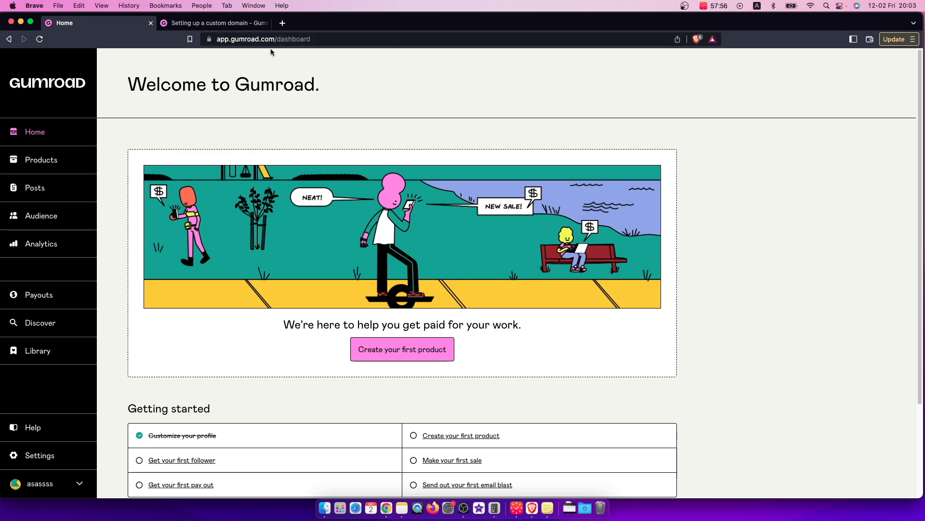
mouse_move(325, 112)
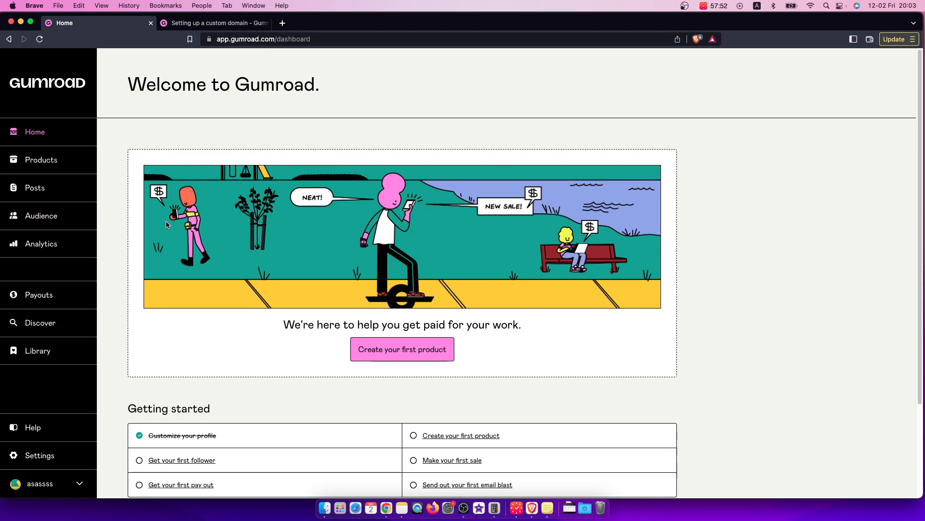
mouse_move(197, 394)
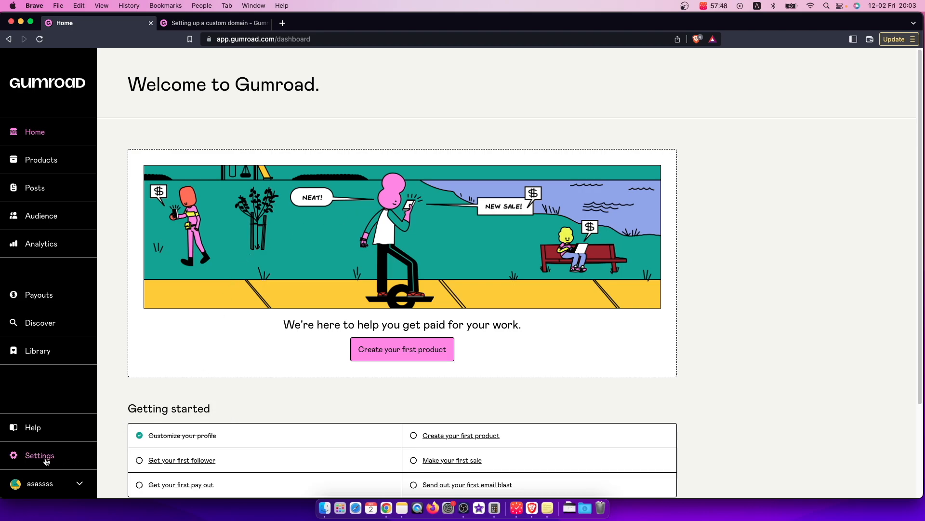
Go to the Payout section of the account Settings.
click(39, 455)
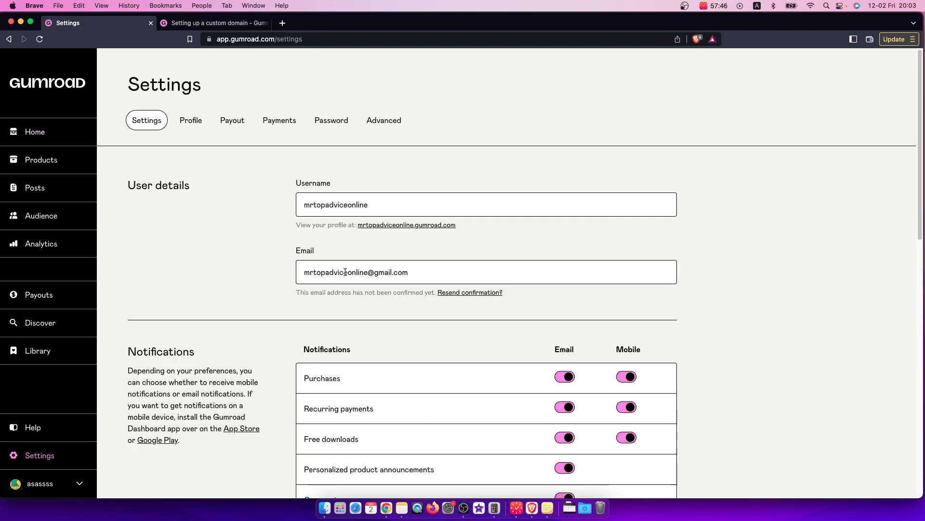
mouse_move(331, 120)
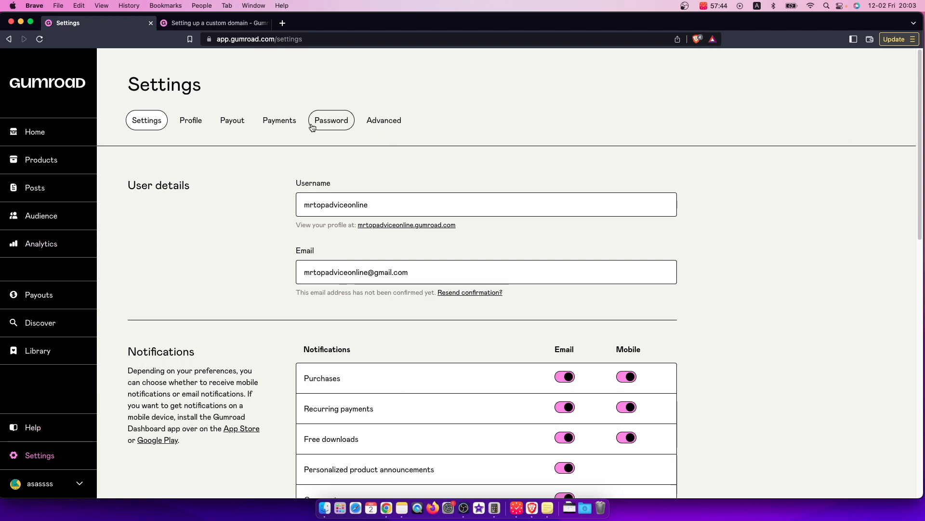
mouse_move(307, 128)
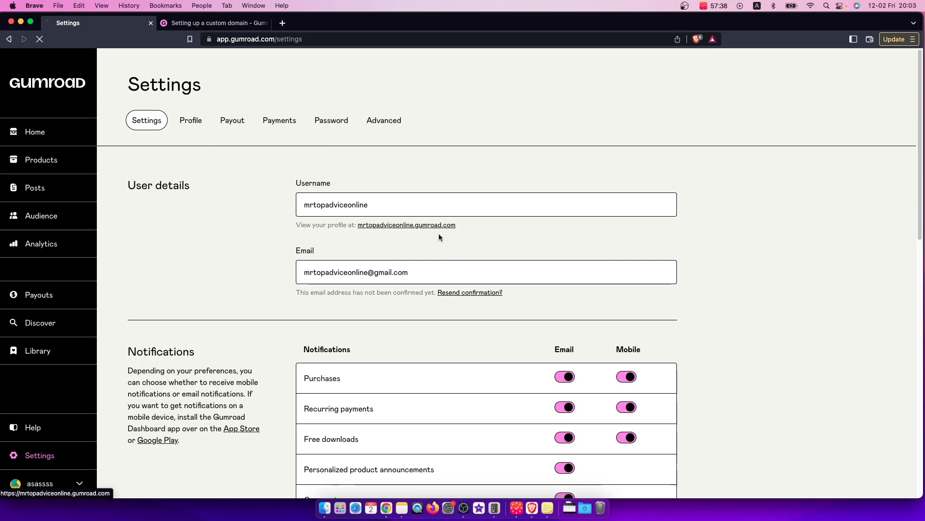
click(233, 119)
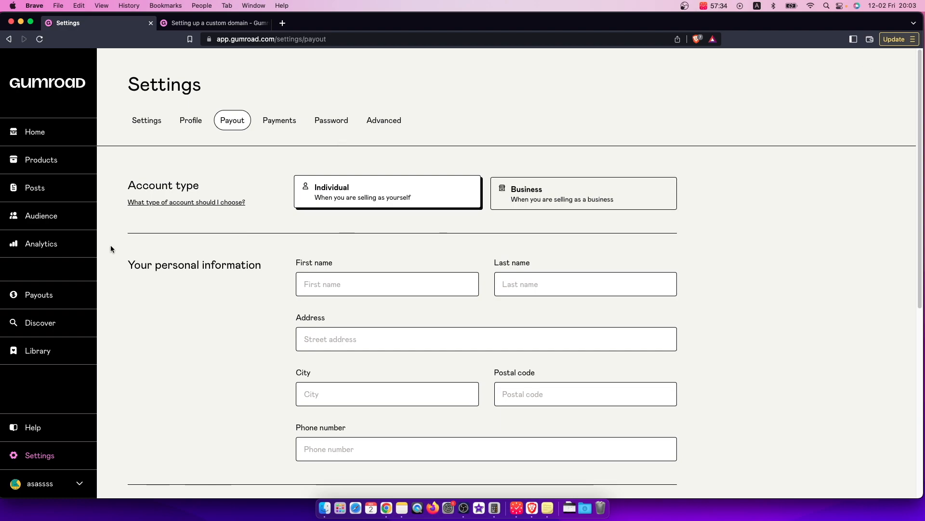
mouse_move(416, 204)
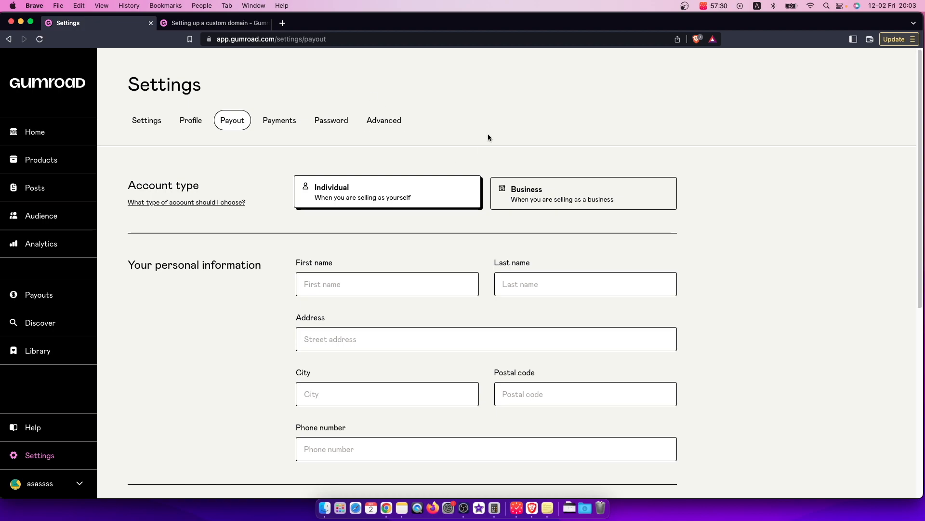
Scroll through the payout form to the date of birth, PayPal email and Update payout settings button.
scroll(down, 3)
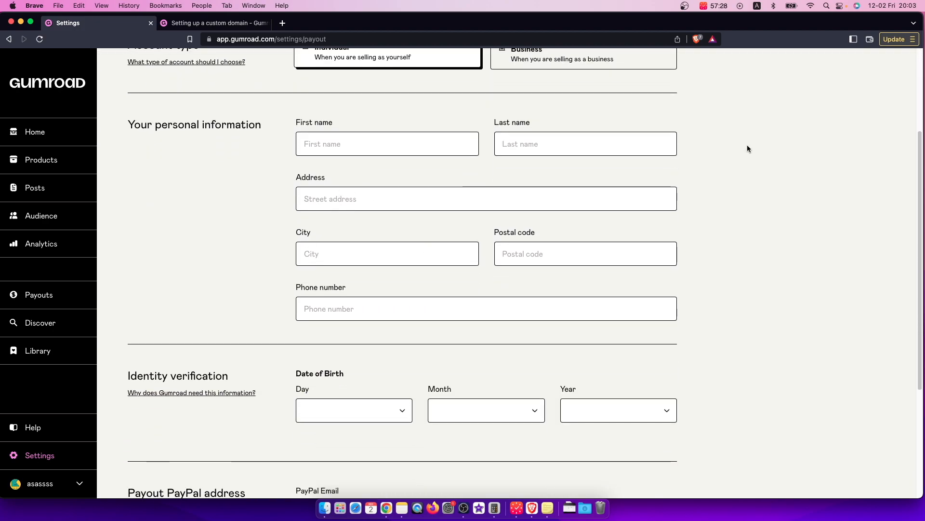
scroll(down, 3)
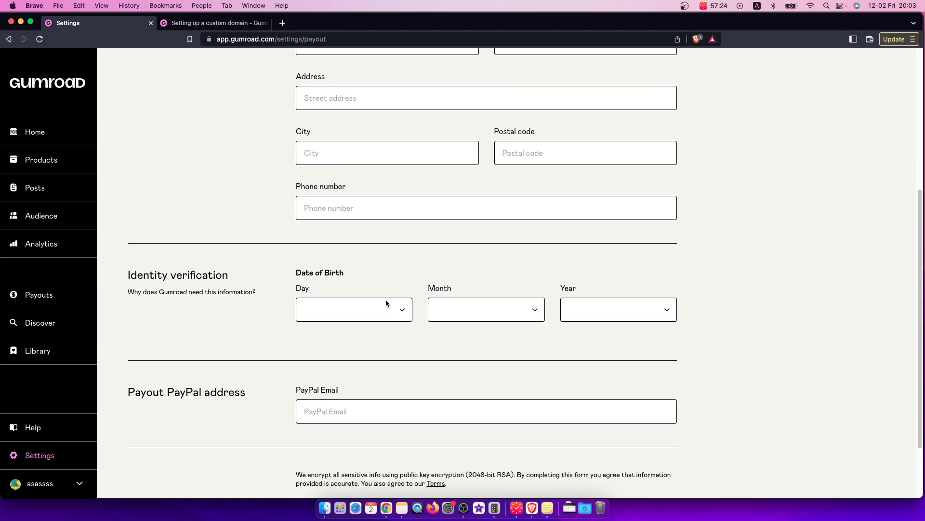
scroll(down, 3)
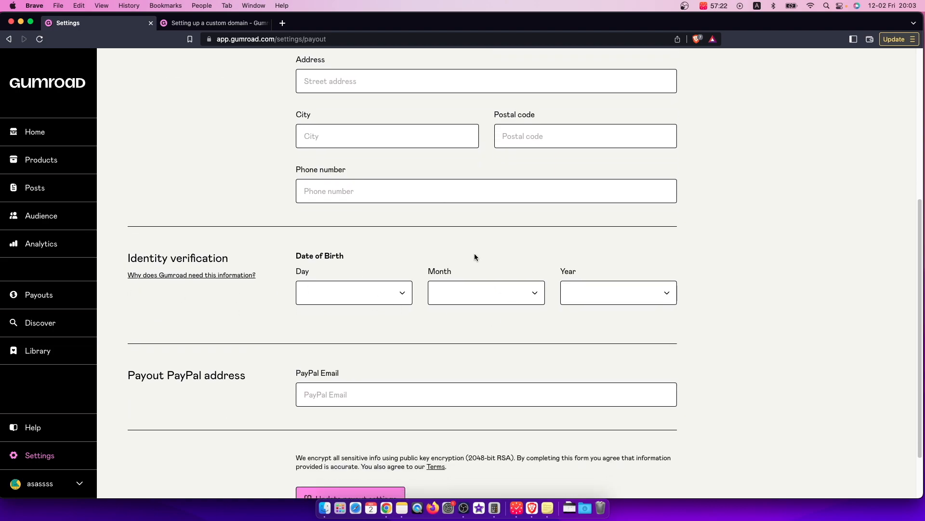
scroll(down, 3)
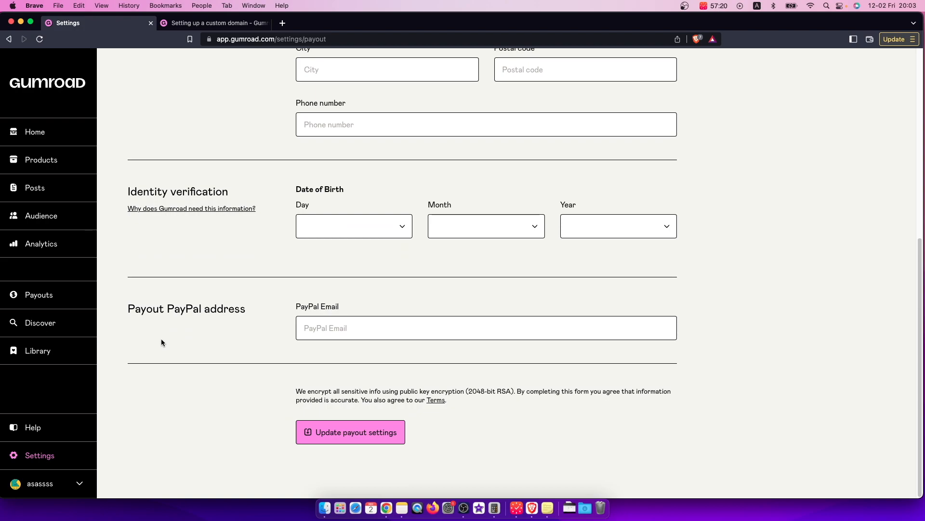
mouse_move(133, 308)
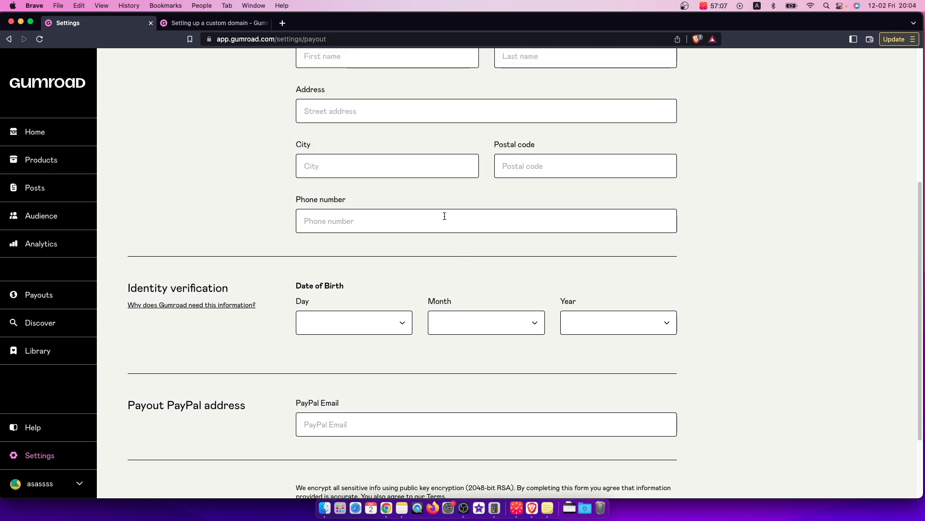
scroll(down, 3)
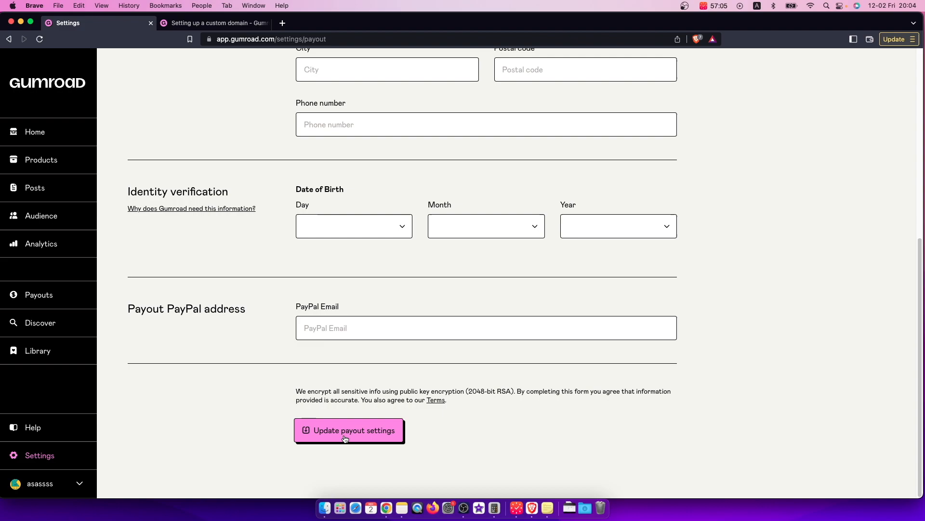